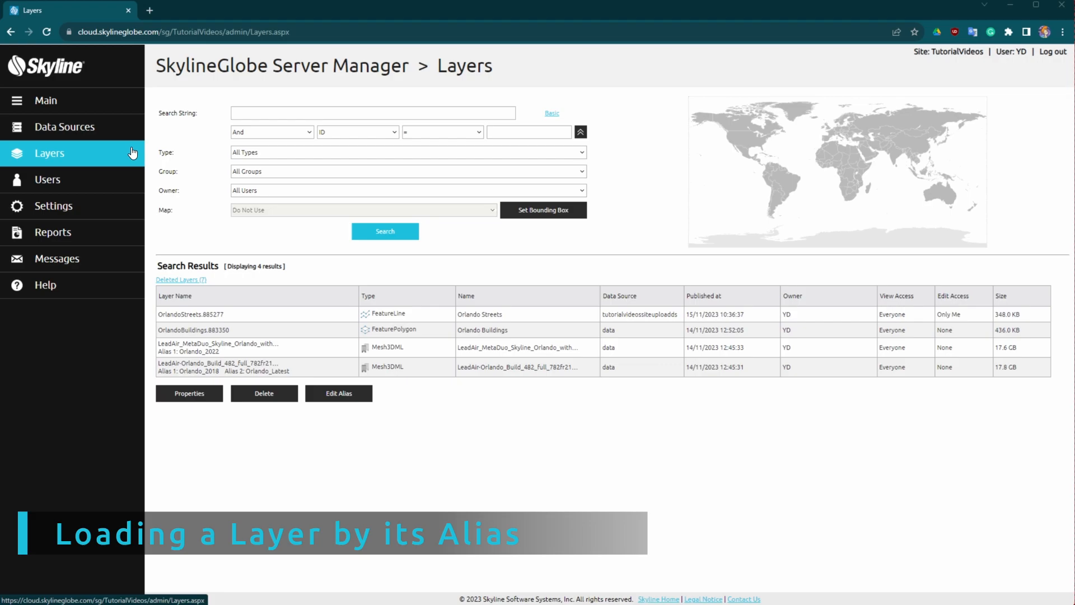
Bring up the SkylineGlobe Server layer list and locate the LeadAir-Orlando_Build mesh row.
scroll(down, 3)
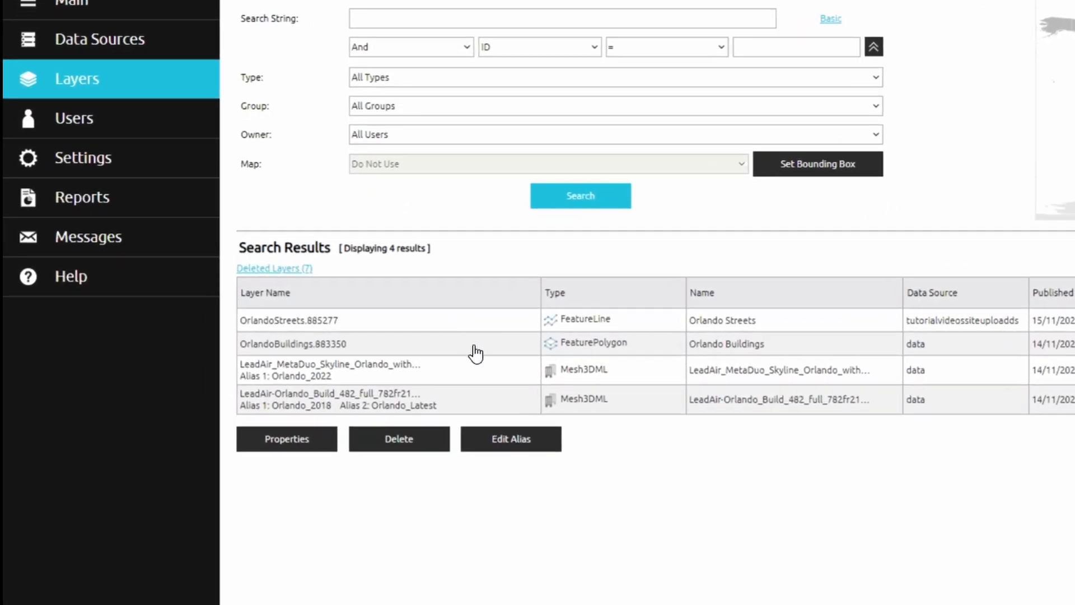
click(481, 399)
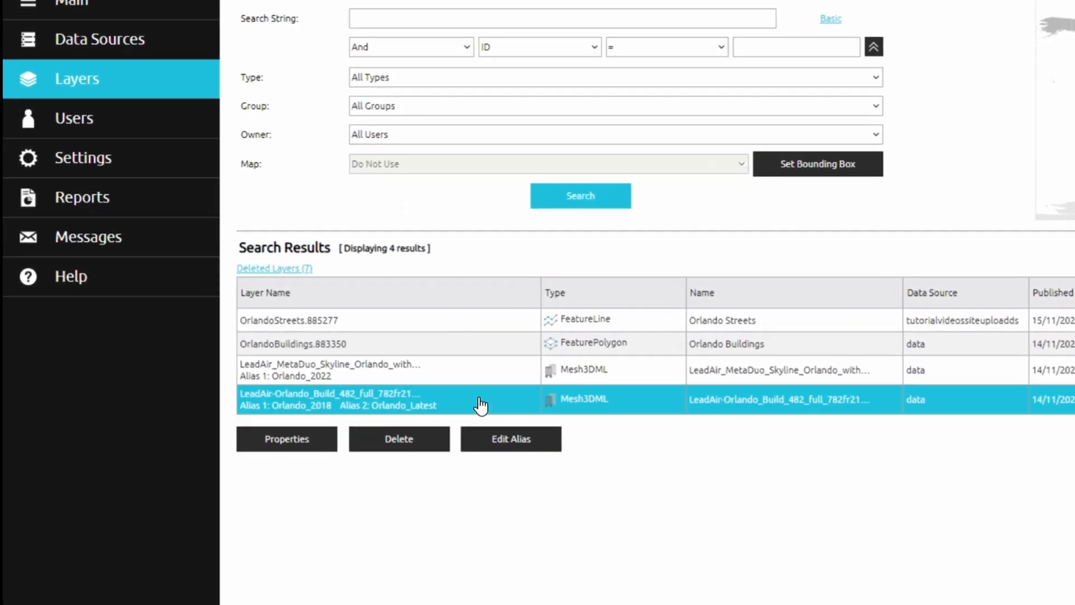
double_click(388, 405)
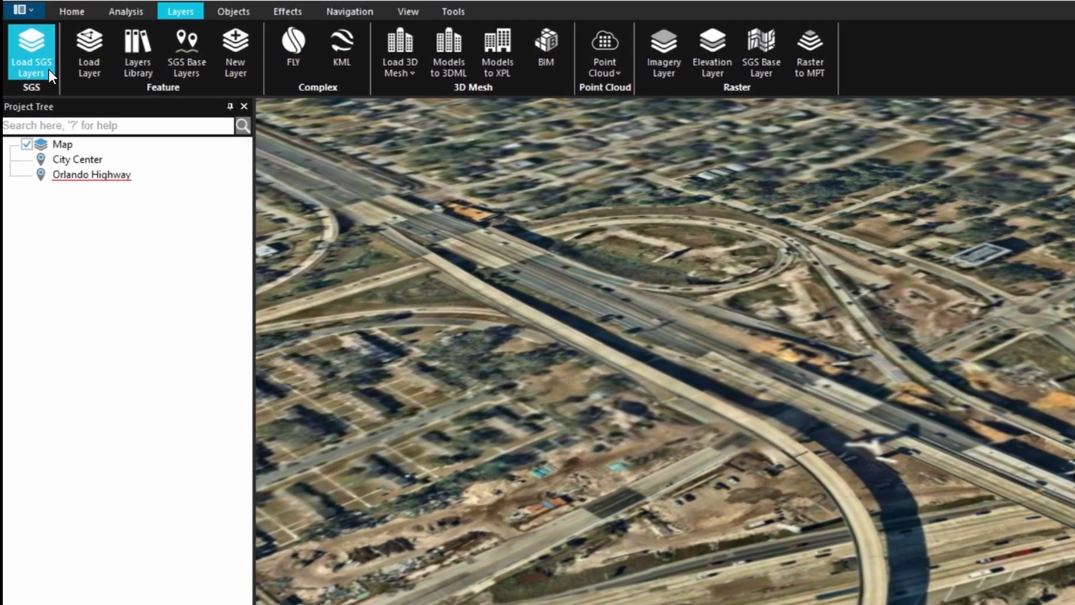
click(31, 52)
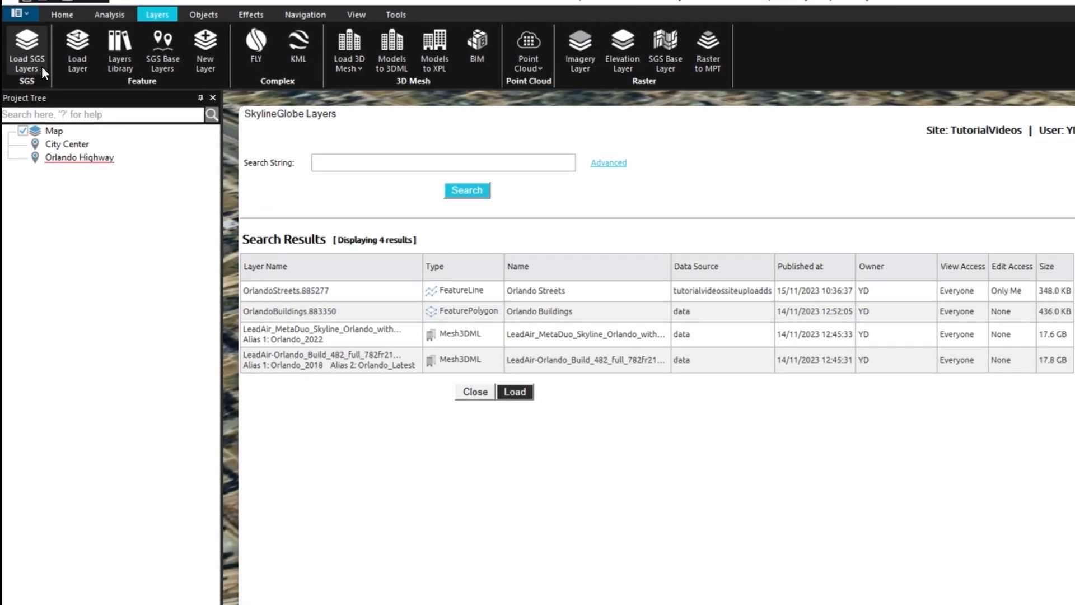
click(608, 162)
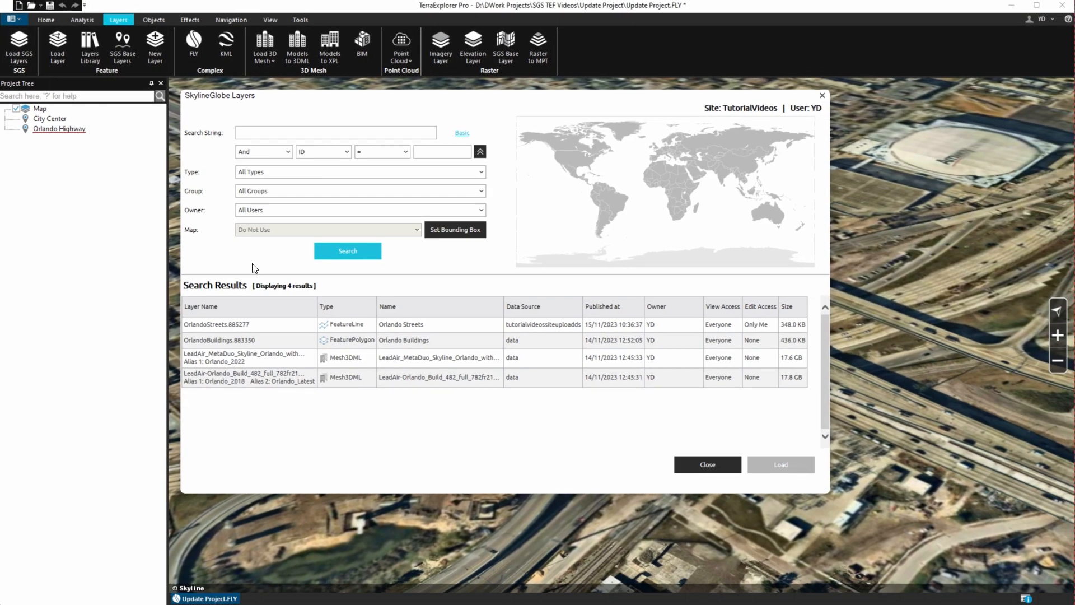
Load the LeadAir-Orlando_Build mesh layer into the project through its Orlando_Latest alias.
click(275, 377)
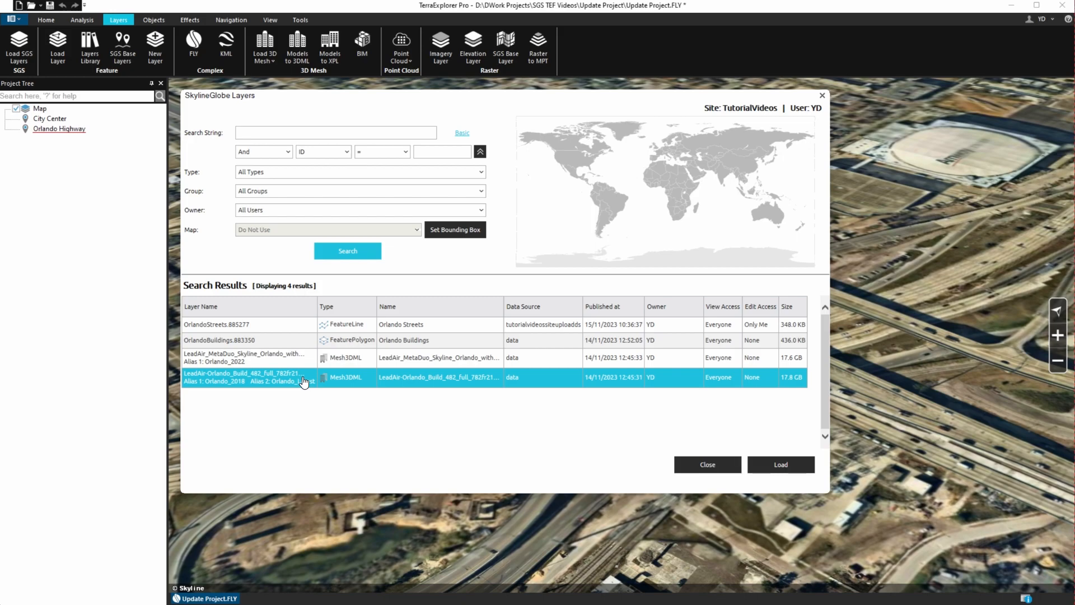
right_click(303, 381)
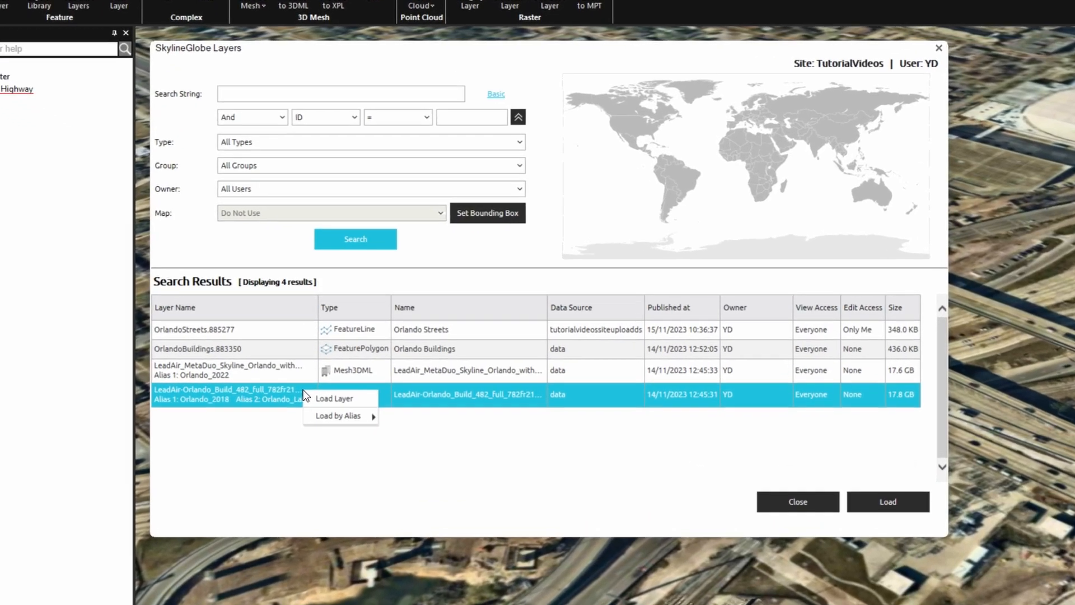
click(338, 416)
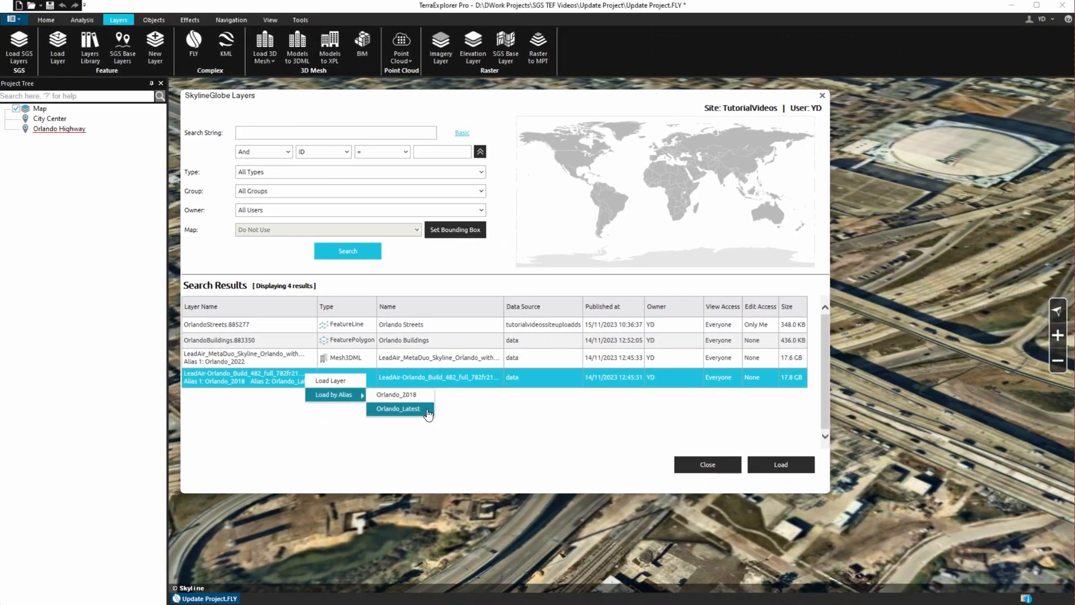
click(399, 408)
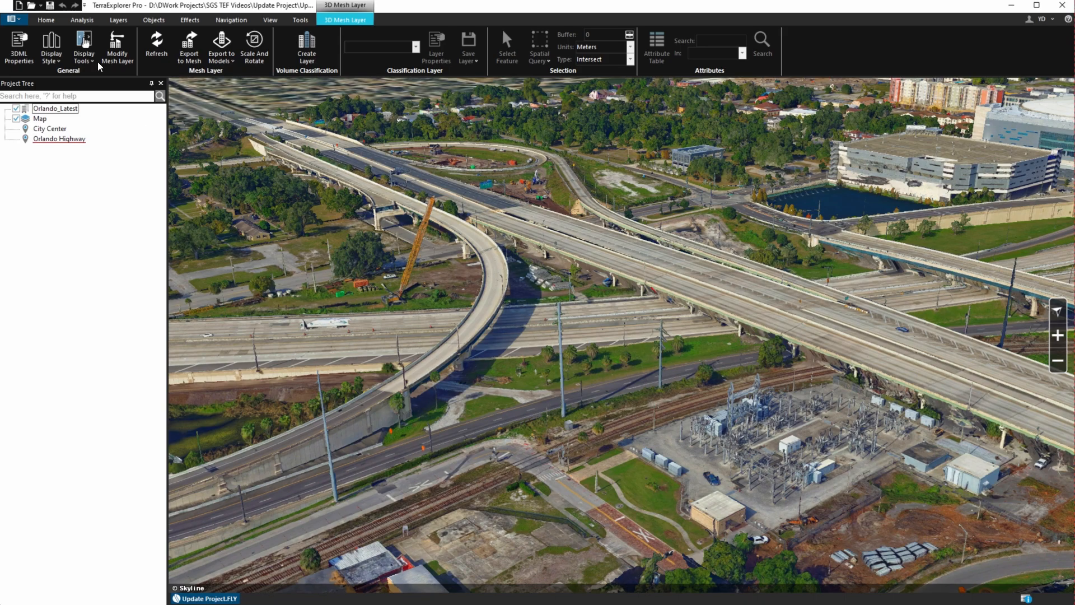
Show the Home ribbon commands once the Orlando_Latest mesh has finished loading.
click(44, 19)
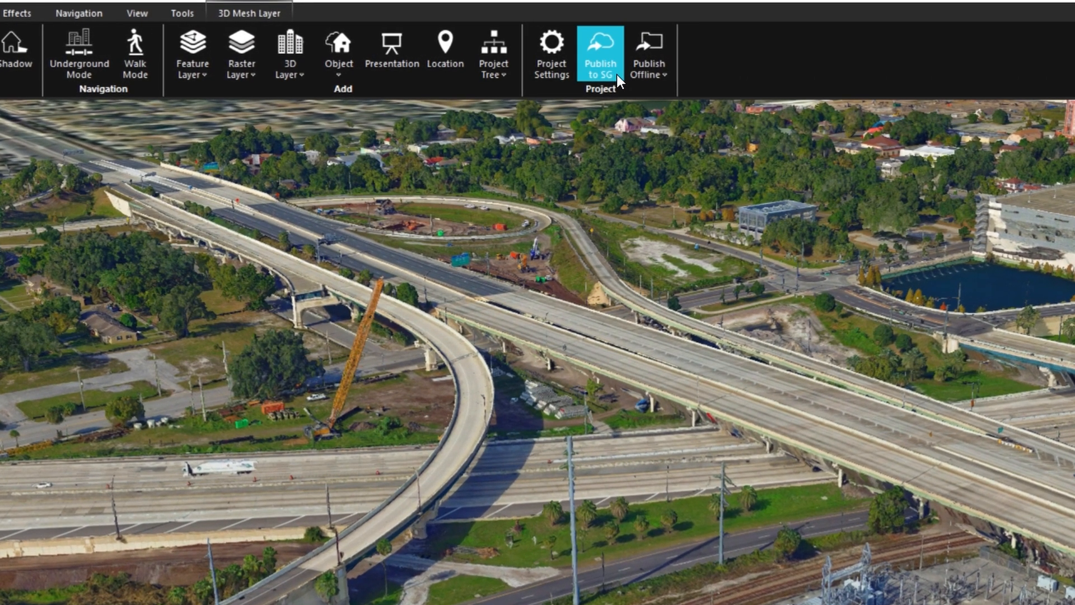
Publish the project to SkylineGlobe Server and launch the published TerraExplorer Desktop copy.
click(601, 54)
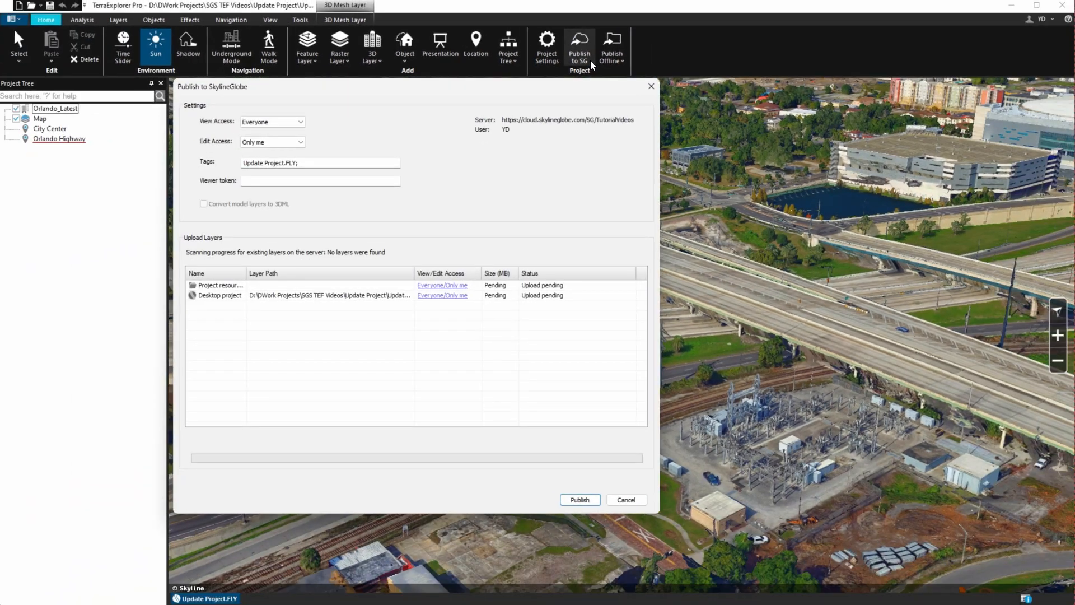
mouse_move(597, 507)
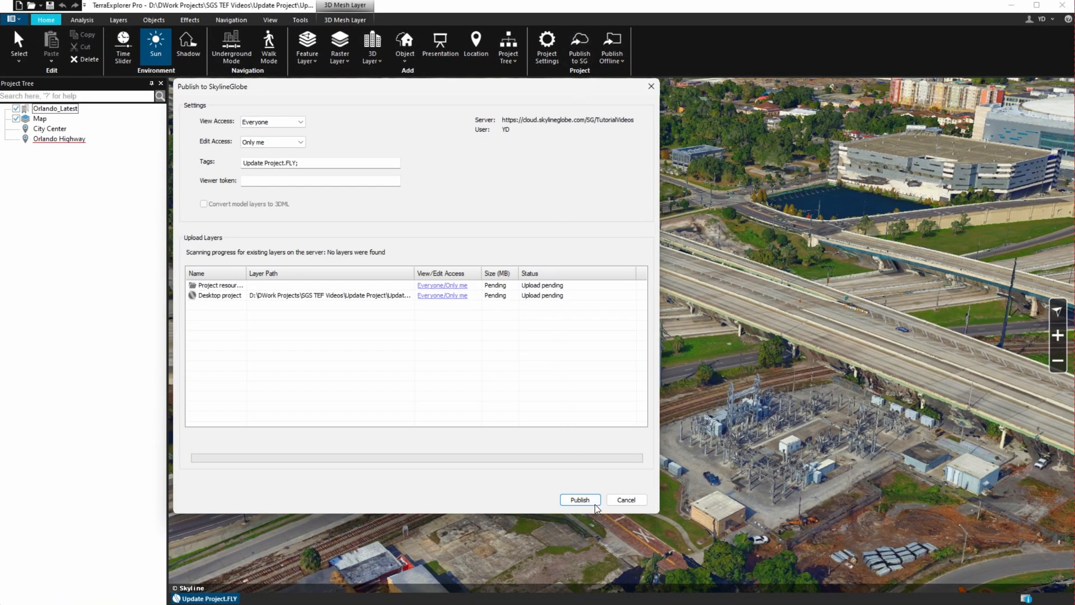
click(580, 500)
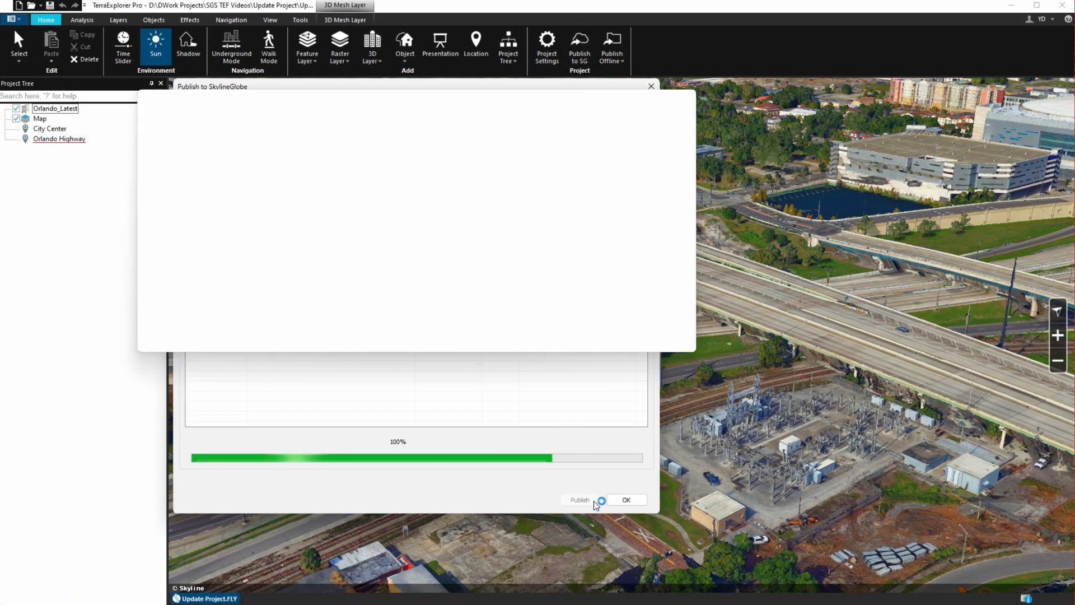
click(625, 500)
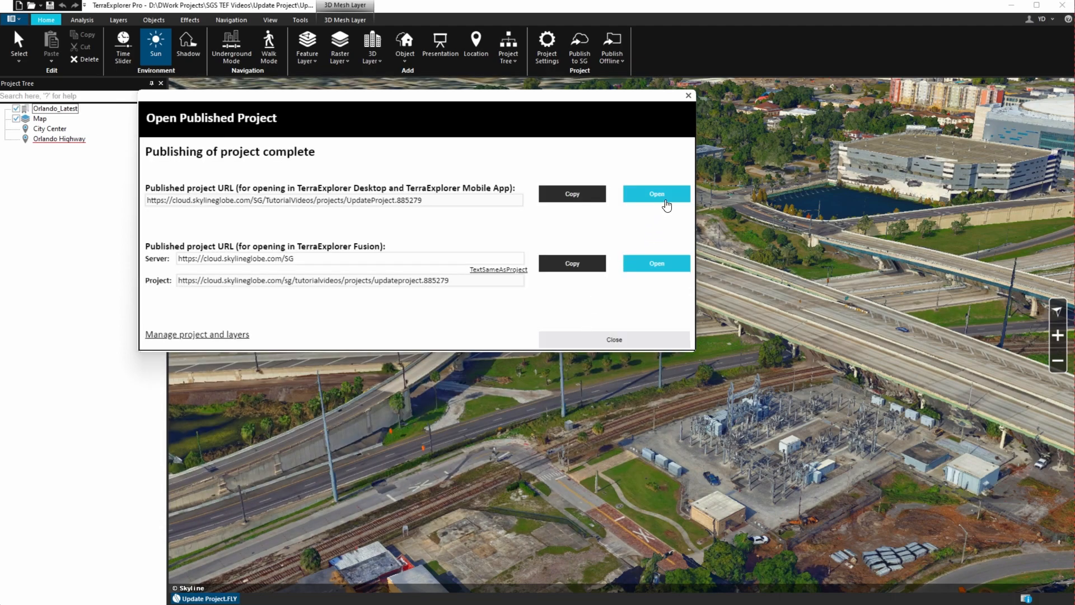
click(655, 193)
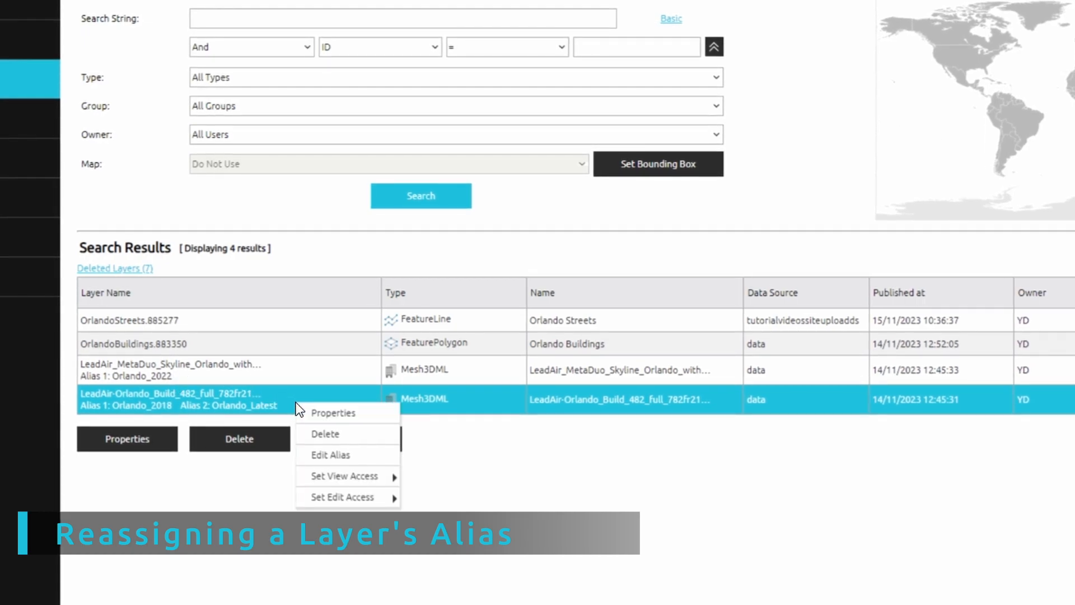
Remove the Orlando_Latest alias from the layer aliased Orlando_2018 and save it.
click(330, 455)
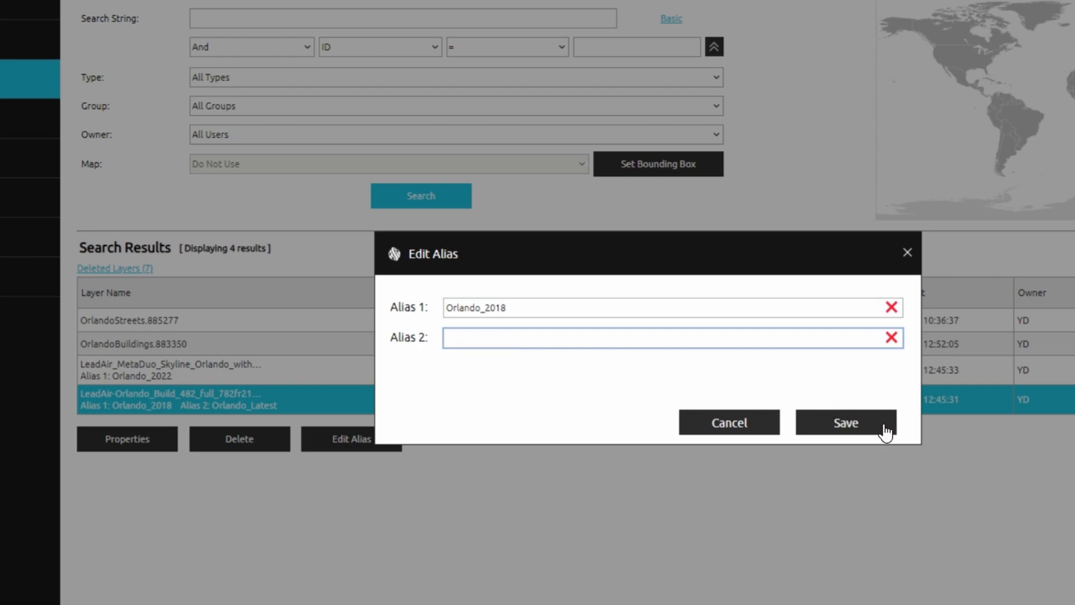
click(847, 422)
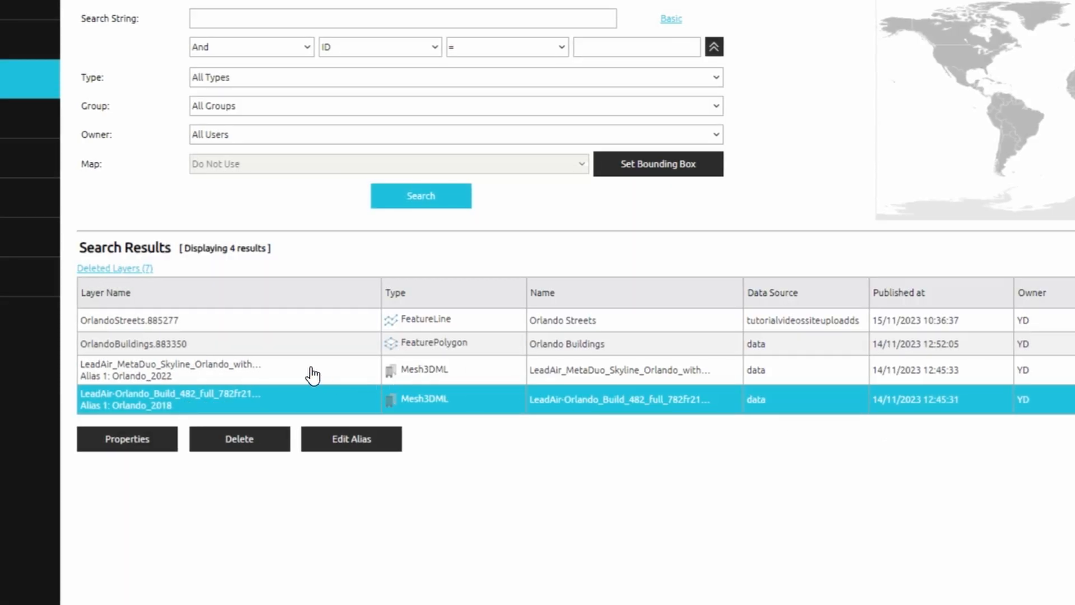
Assign Orlando_Latest as the second alias of the layer aliased Orlando_2022 and save it.
right_click(171, 370)
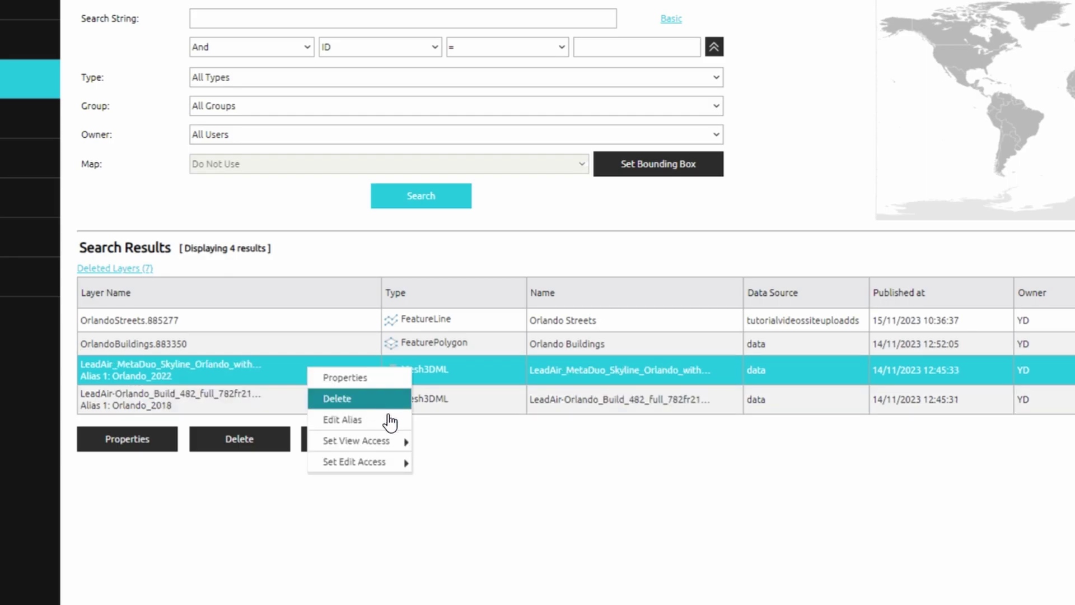
click(344, 419)
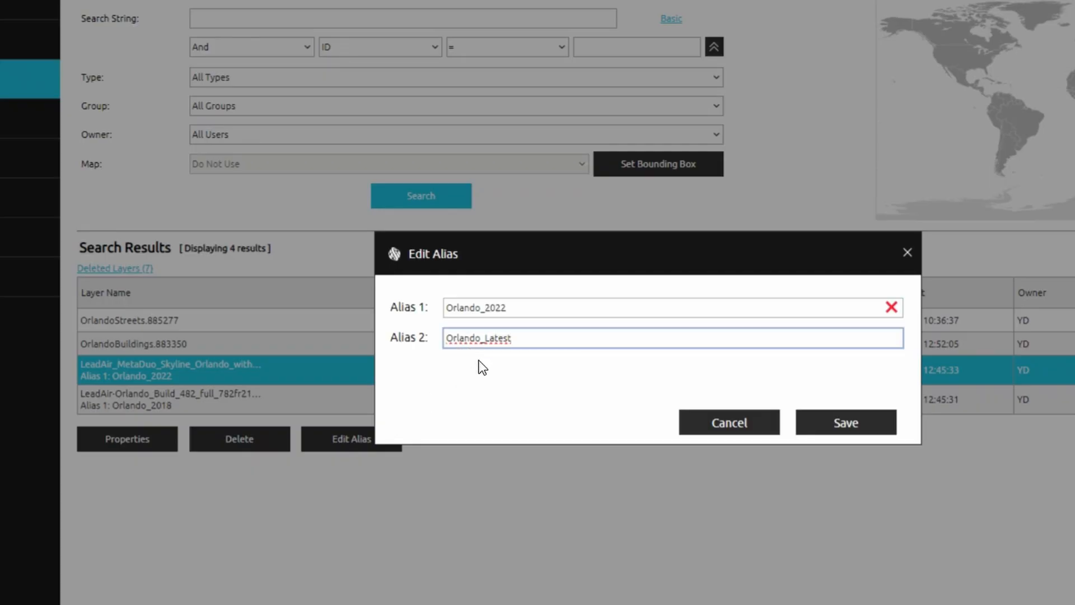
click(845, 422)
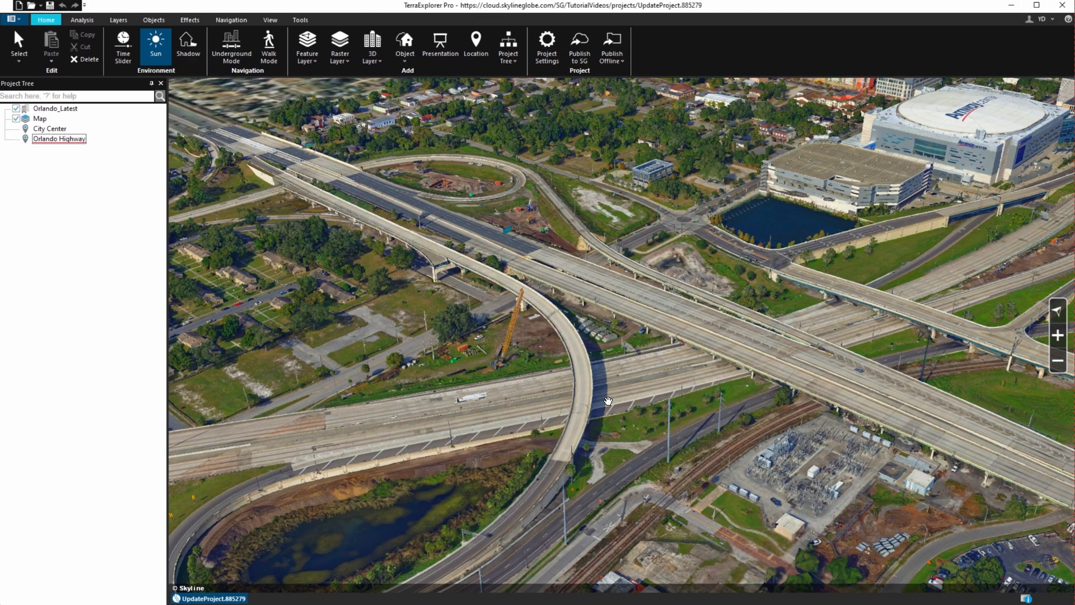
Refresh the Orlando_Latest layer so the 2022 interchange mesh replaces the 2018 one.
right_click(55, 109)
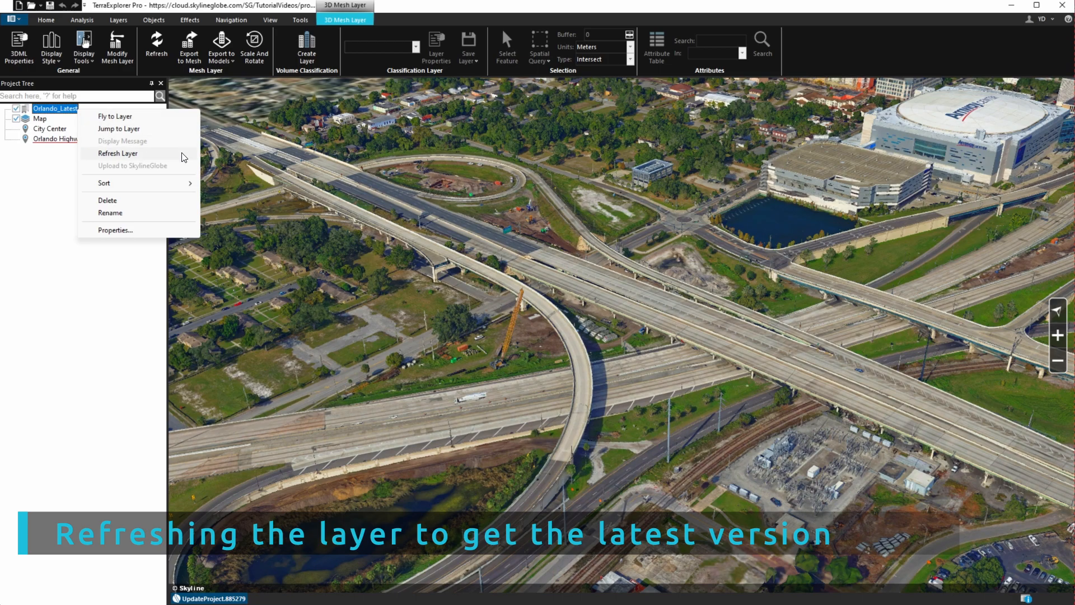
click(118, 154)
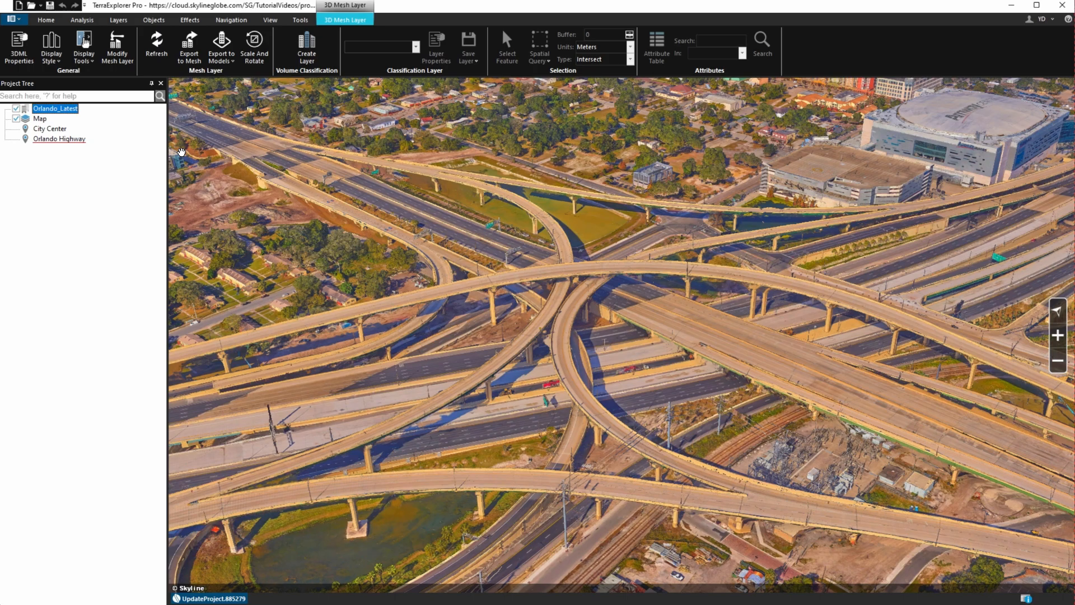
mouse_move(65, 133)
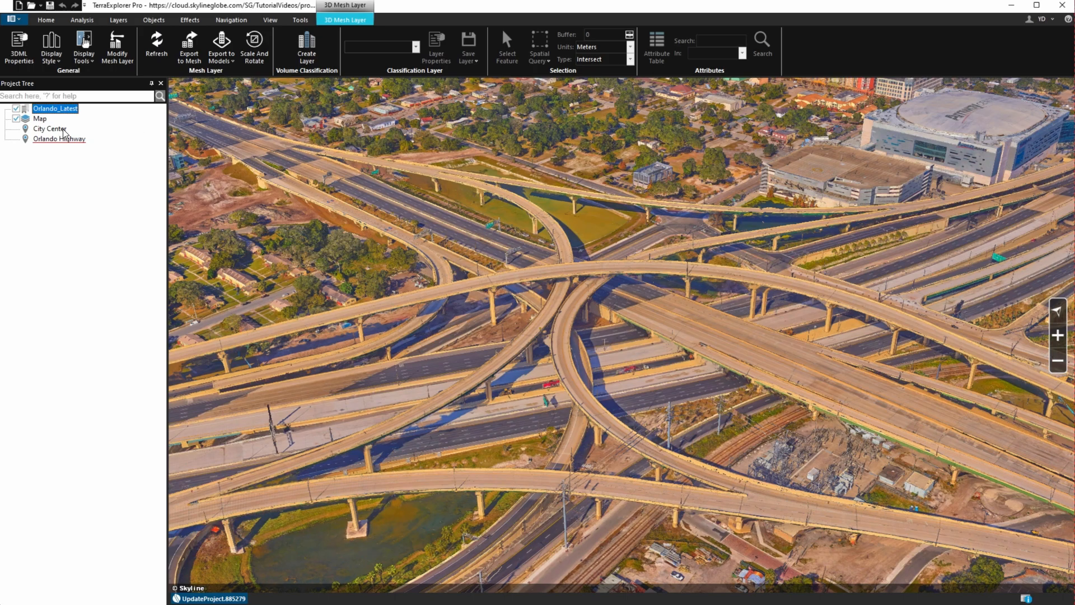